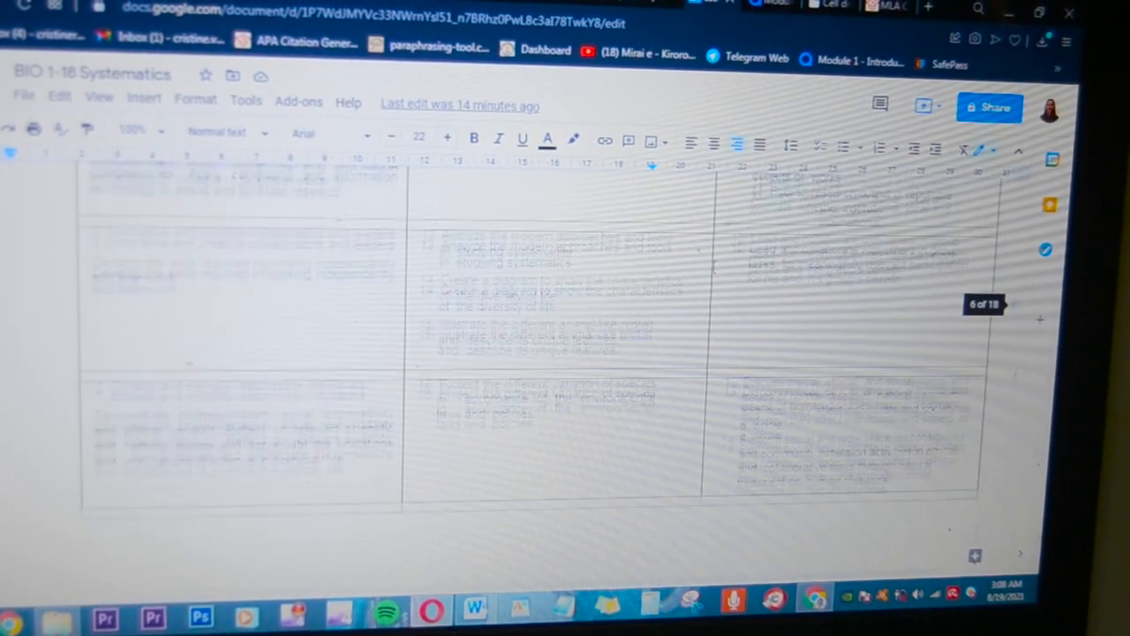
scroll("down", 3)
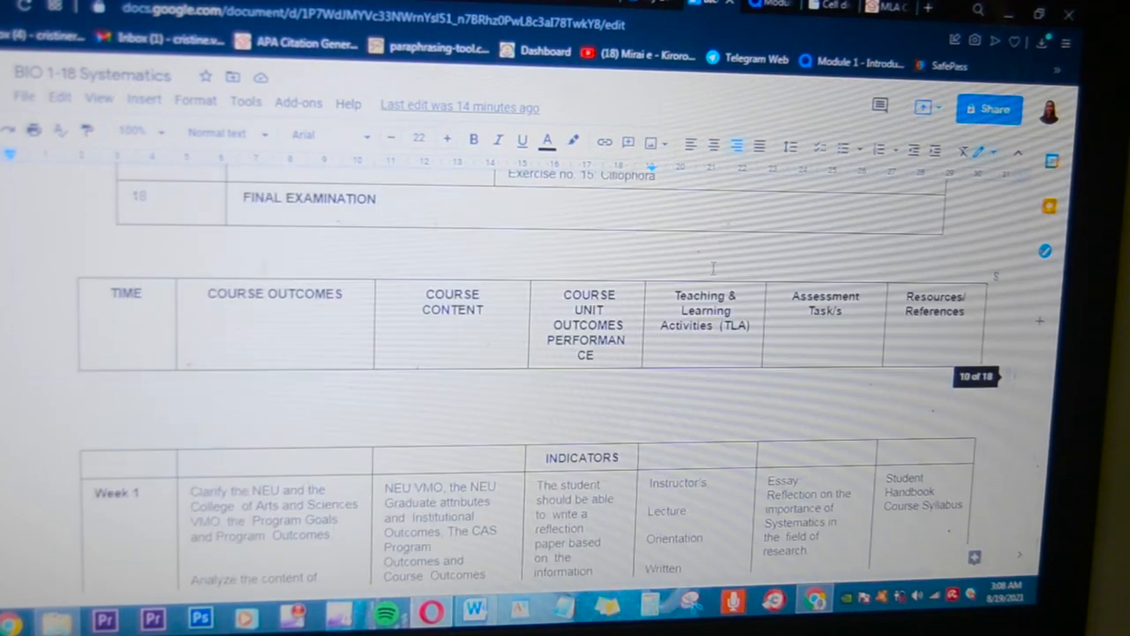
scroll("down", 3)
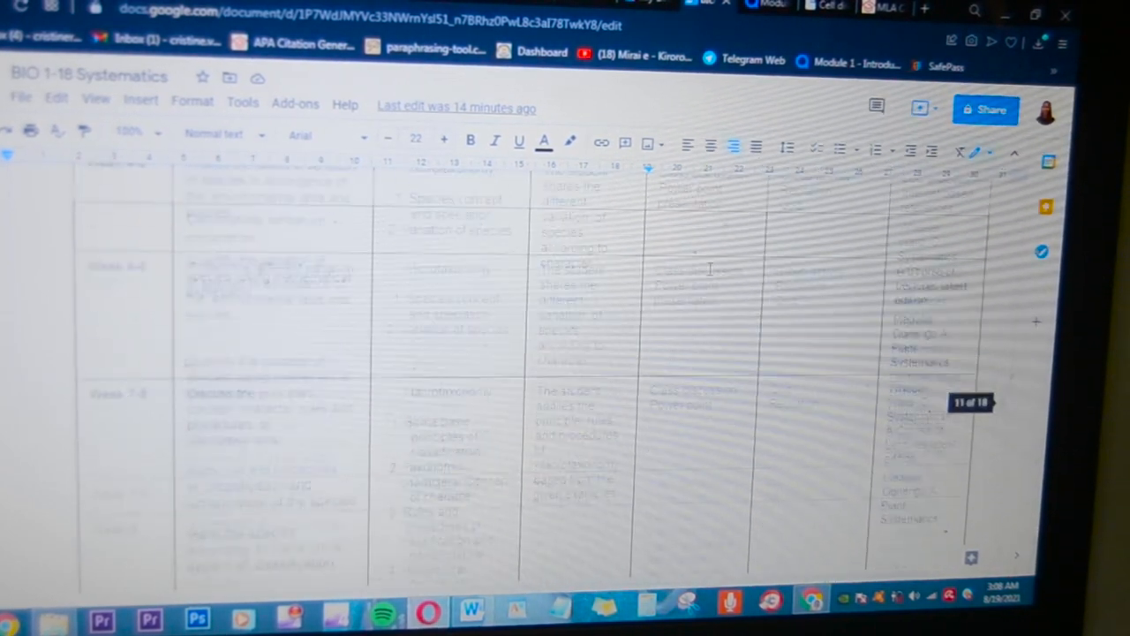
scroll("down", 3)
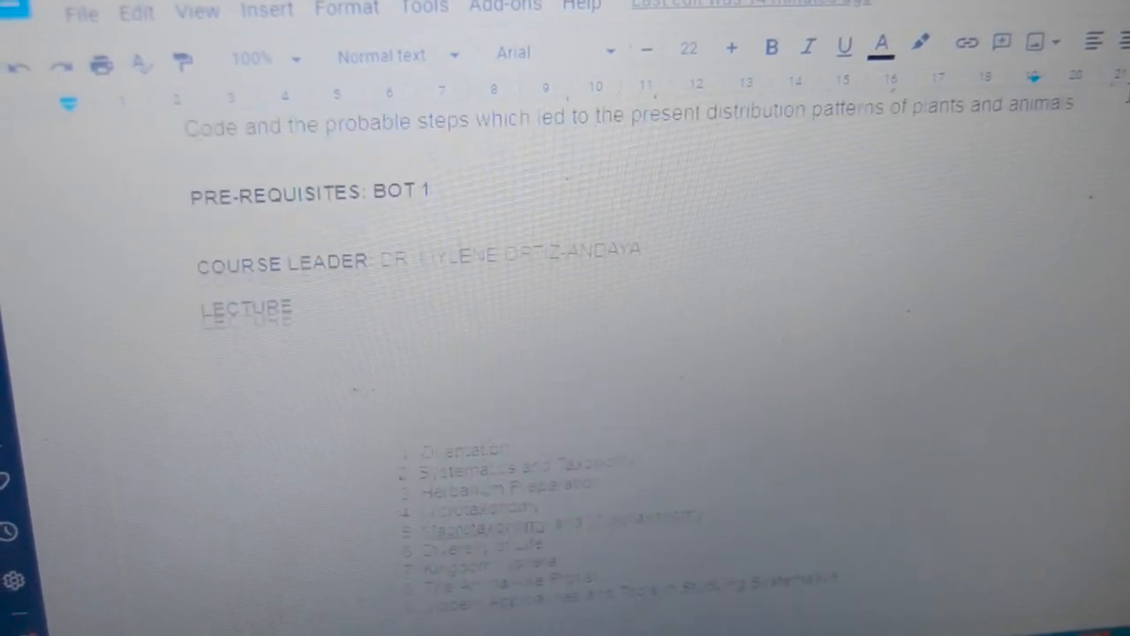
scroll("down", 3)
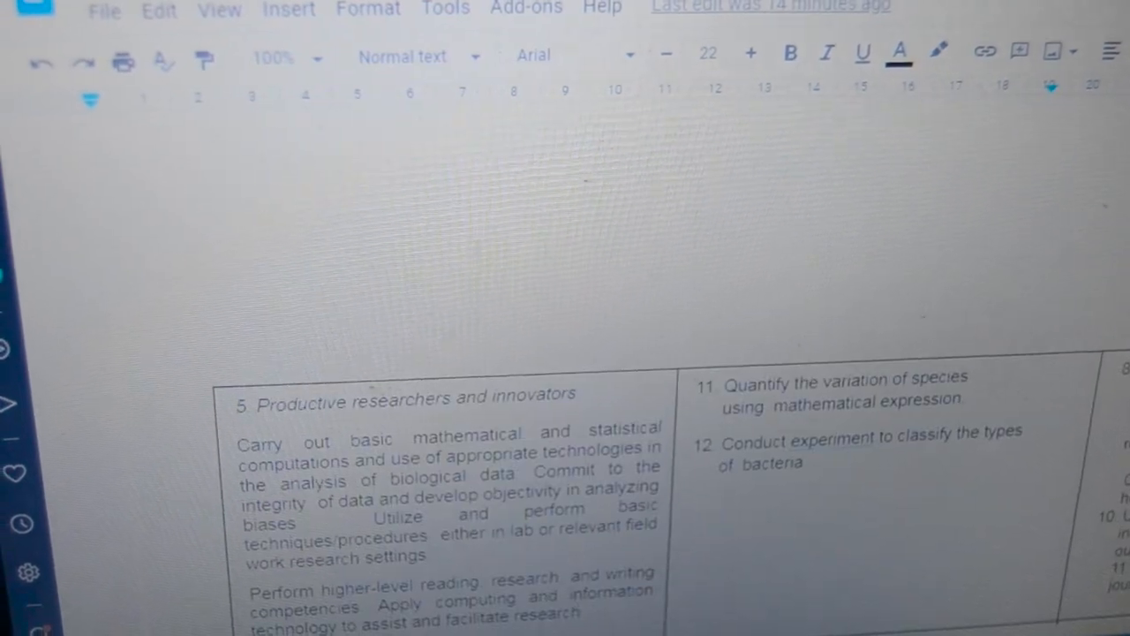